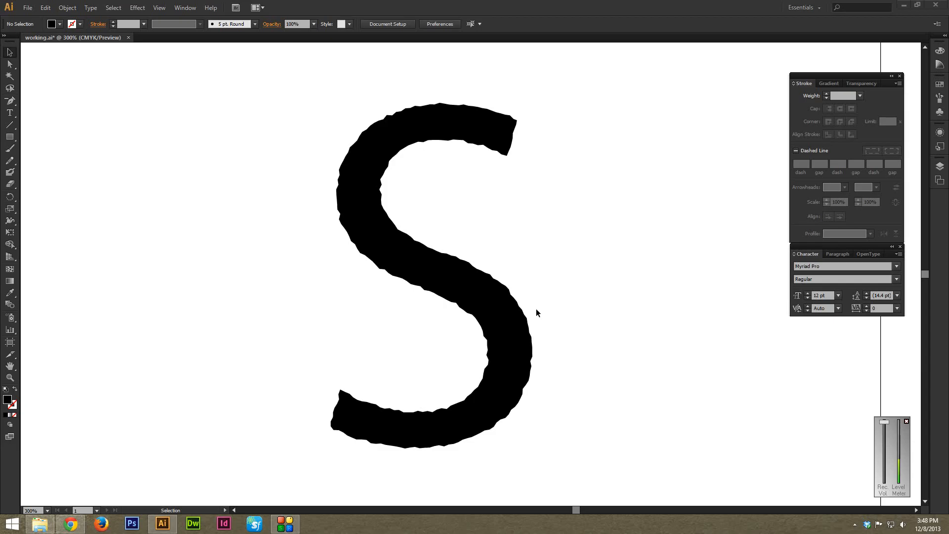
pyautogui.moveTo(493, 229)
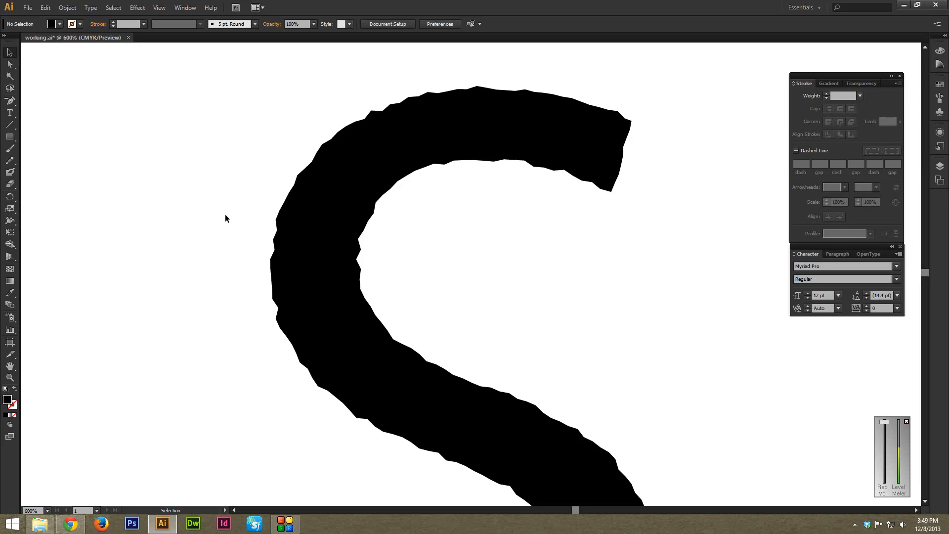
pyautogui.moveTo(298, 139)
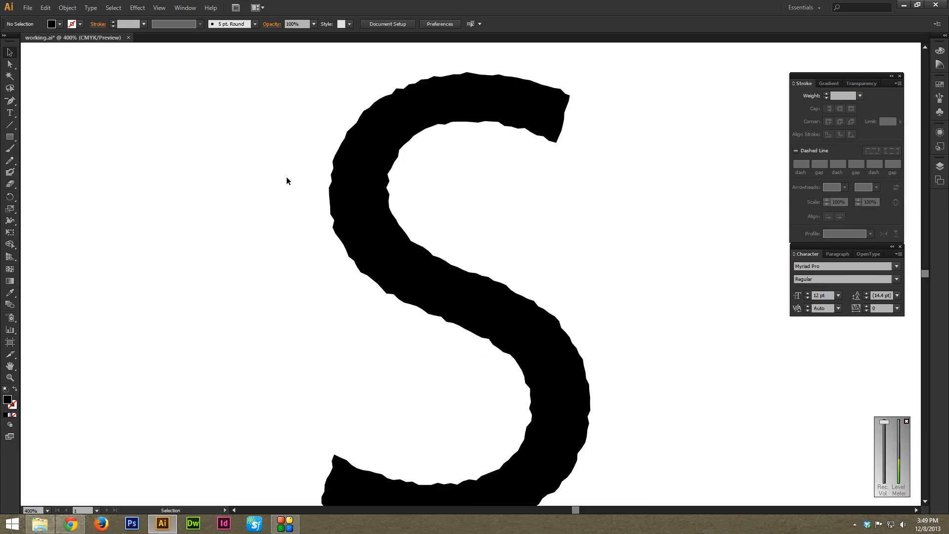
pyautogui.moveTo(10, 51)
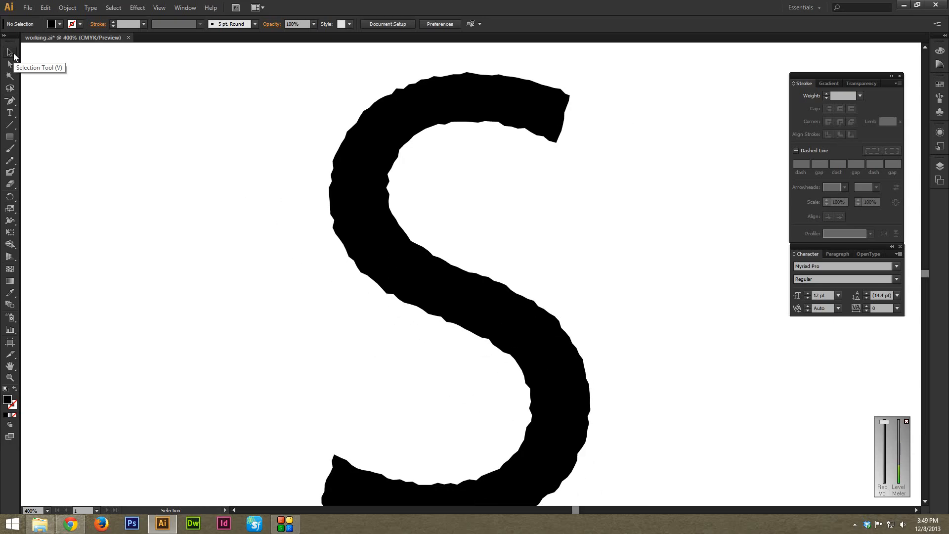
# - Select the jagged S and switch to the Smooth Tool from the Pencil flyout
pyautogui.click(537, 329)
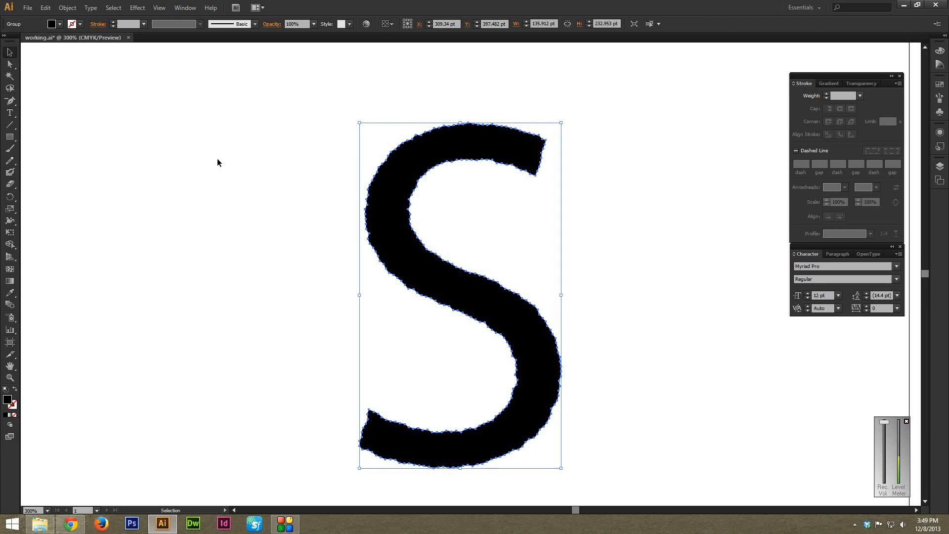
pyautogui.moveTo(82, 146)
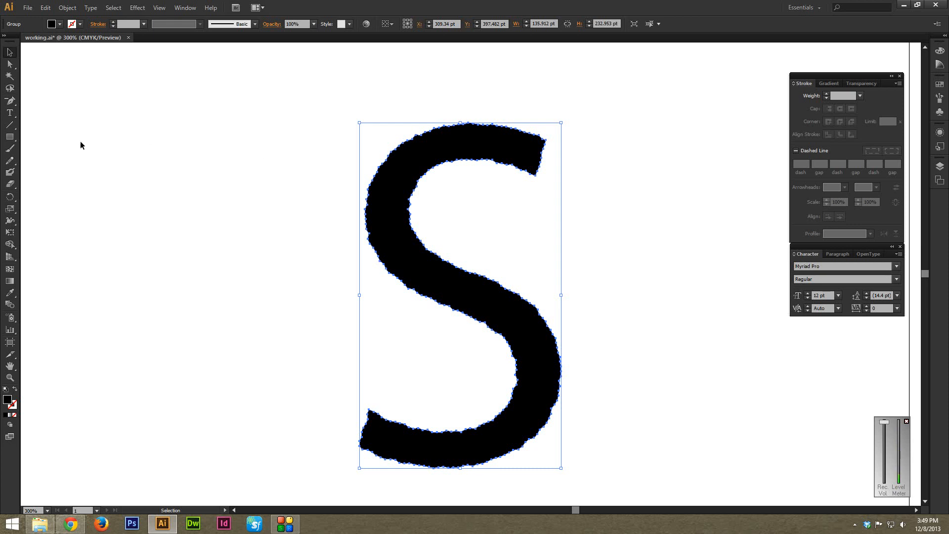
pyautogui.click(10, 167)
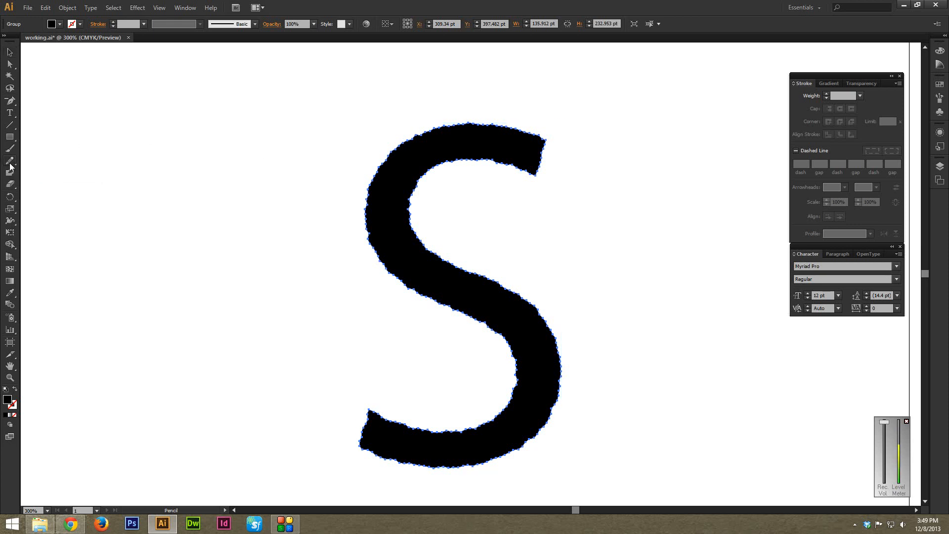
pyautogui.click(10, 168)
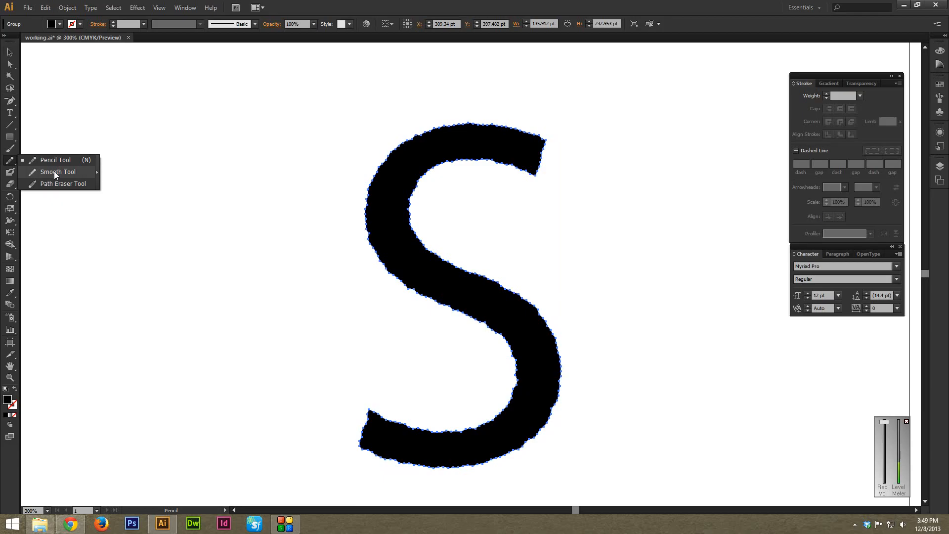
pyautogui.click(56, 172)
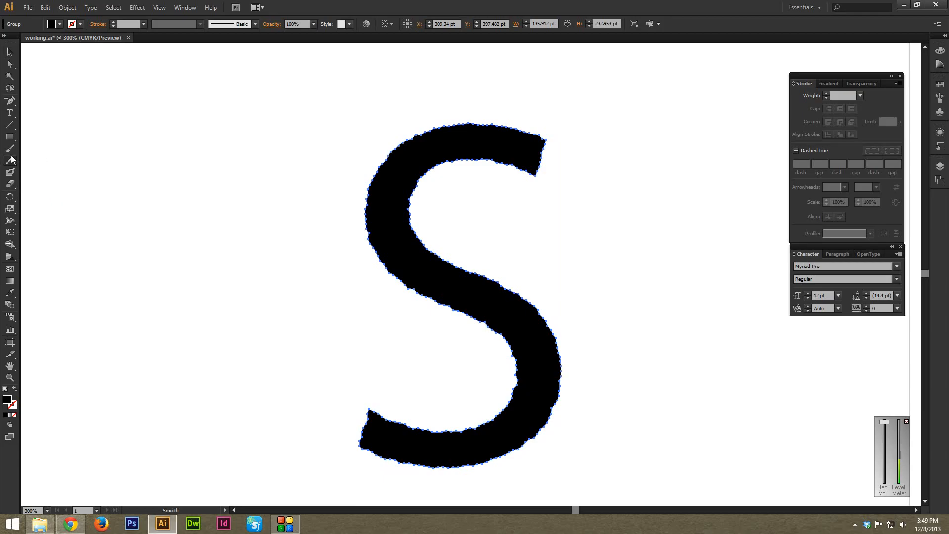
pyautogui.moveTo(10, 150)
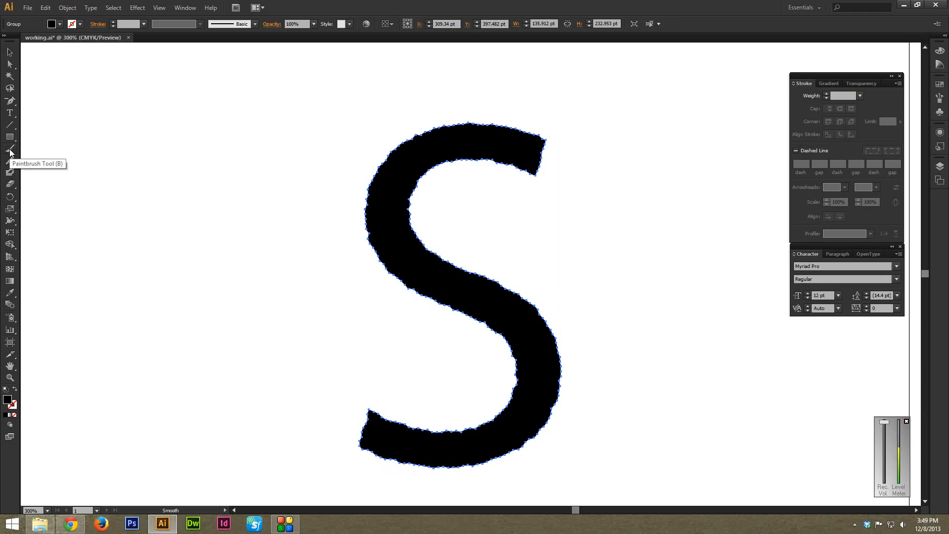
pyautogui.moveTo(286, 151)
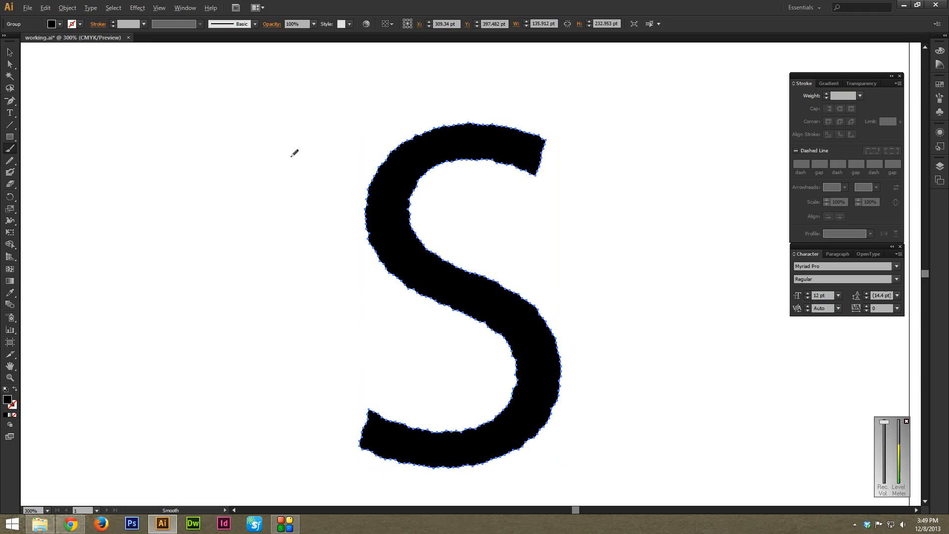
pyautogui.moveTo(335, 167)
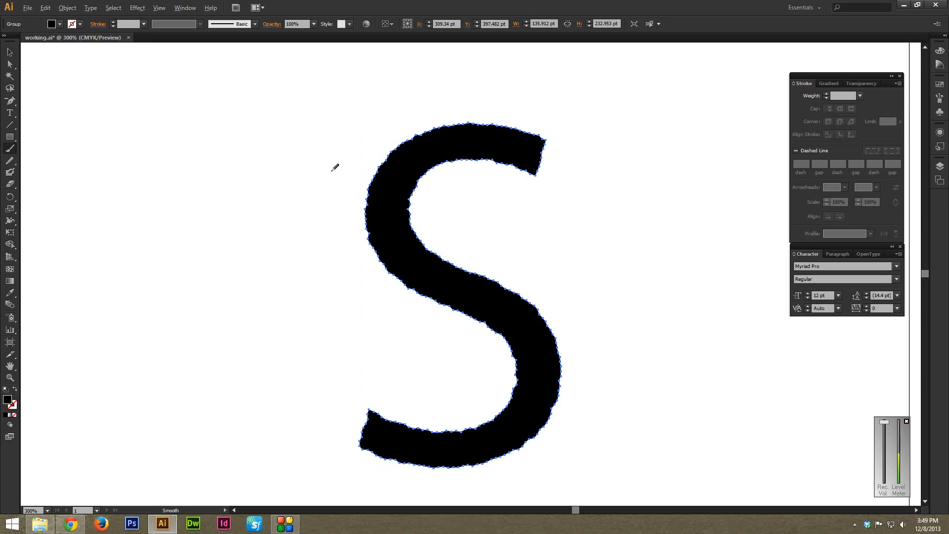
pyautogui.moveTo(401, 142)
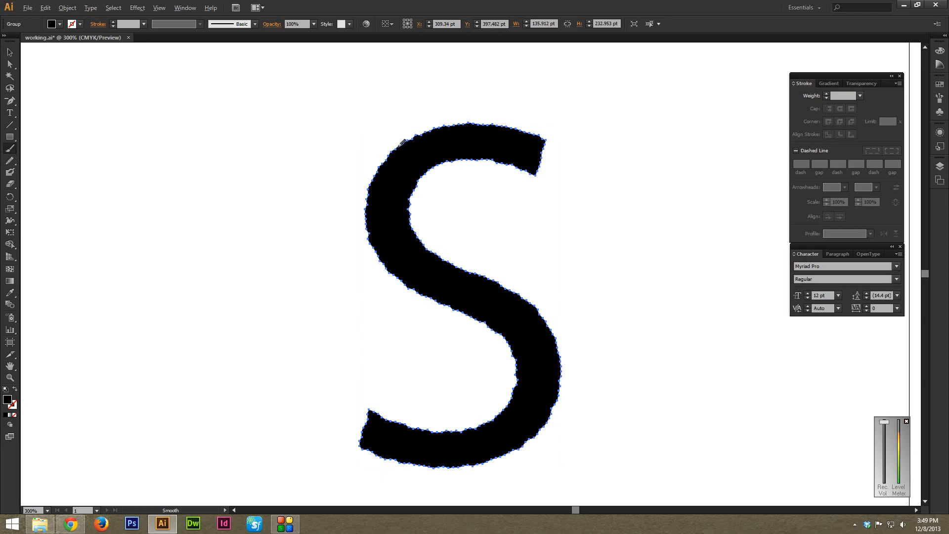
pyautogui.moveTo(256, 182)
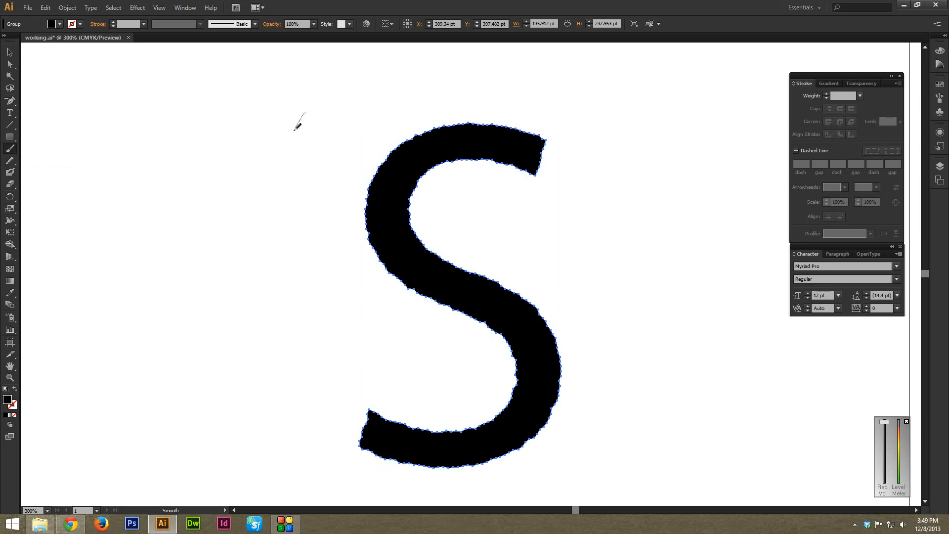
pyautogui.moveTo(352, 156)
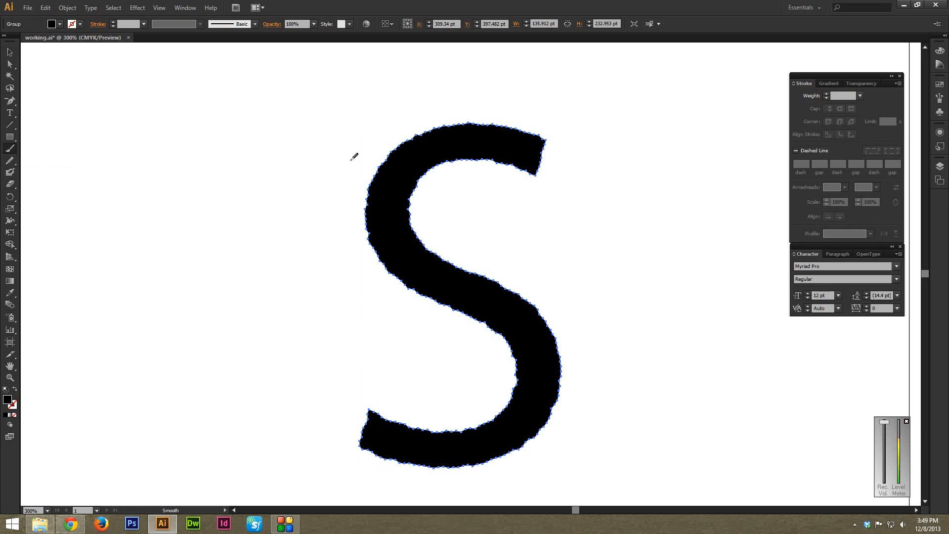
pyautogui.moveTo(371, 199)
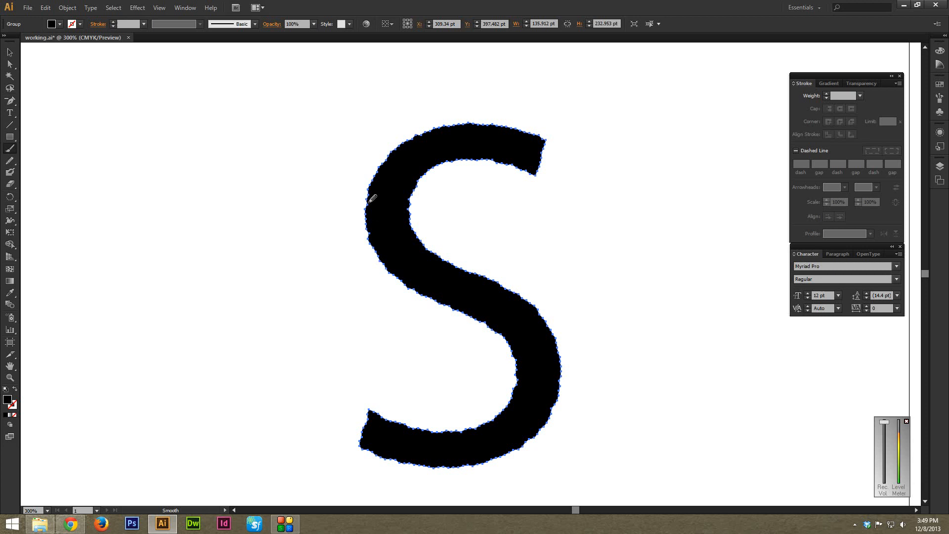
pyautogui.moveTo(309, 146)
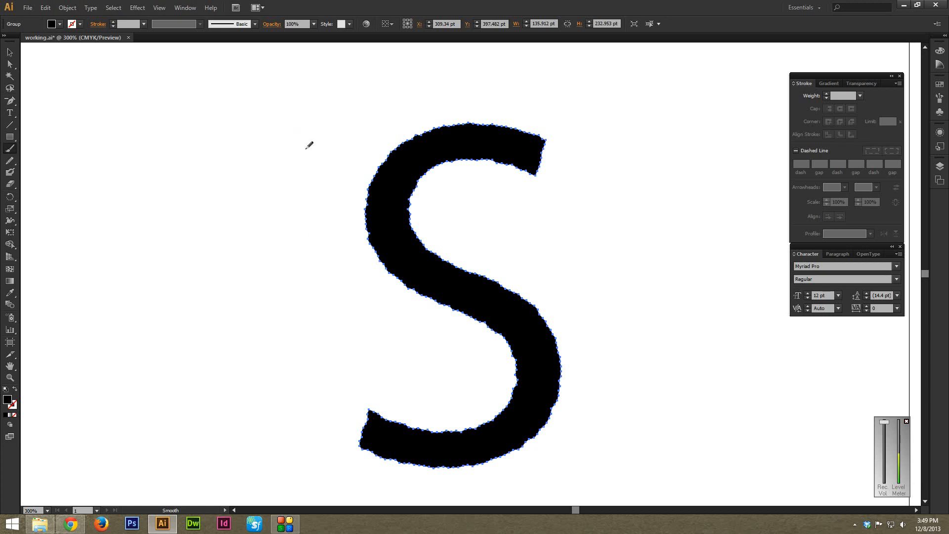
pyautogui.moveTo(376, 156)
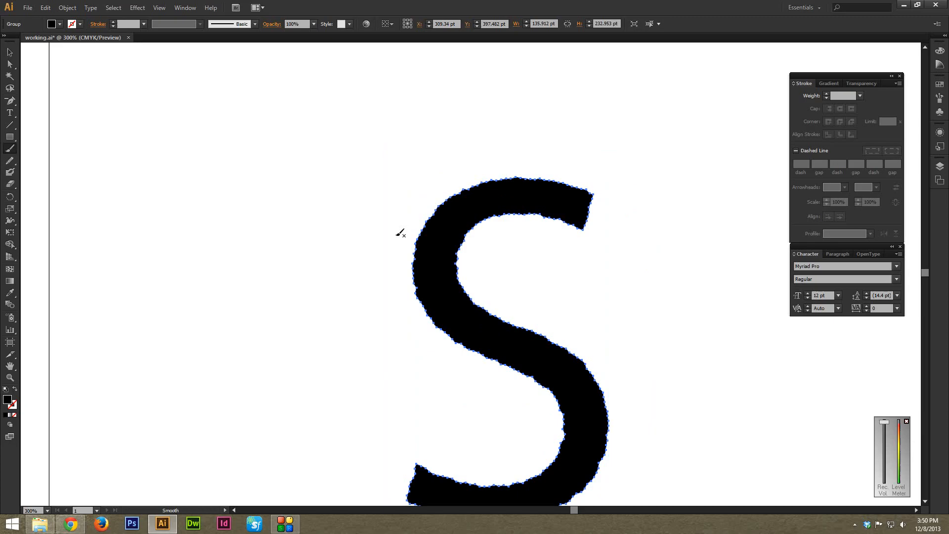
pyautogui.moveTo(416, 265)
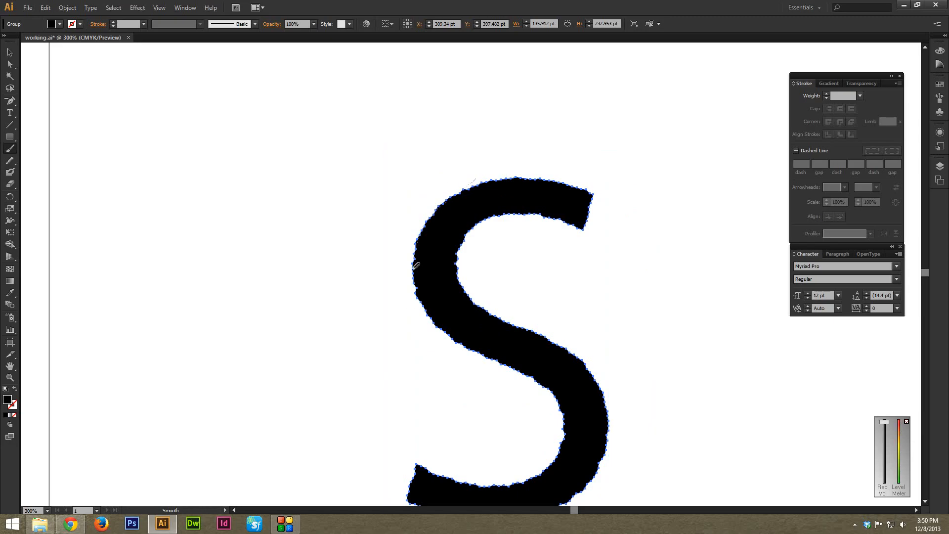
pyautogui.moveTo(472, 175)
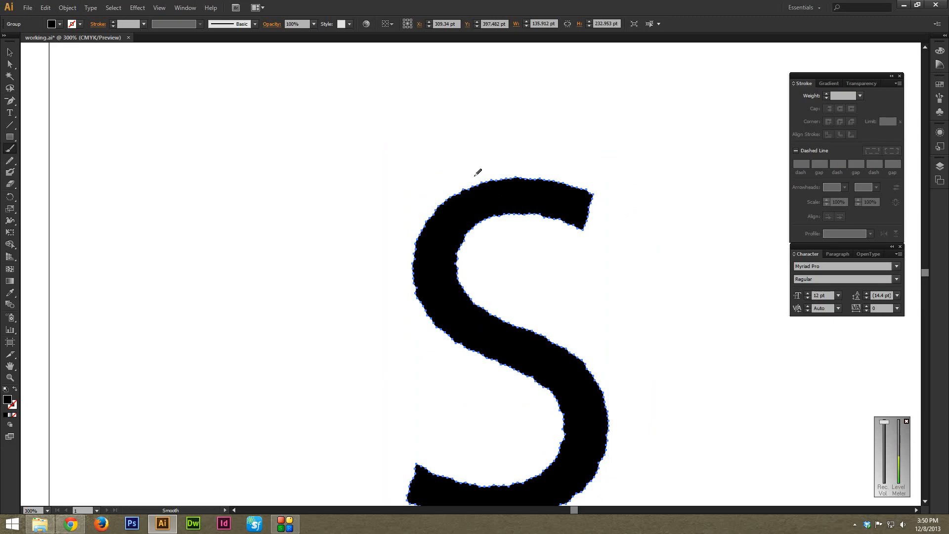
pyautogui.moveTo(465, 179)
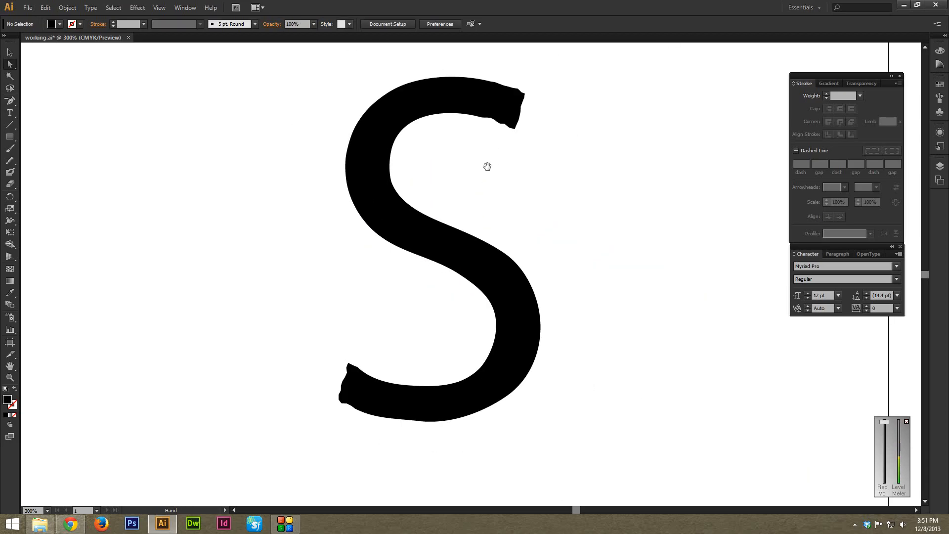
pyautogui.moveTo(491, 184)
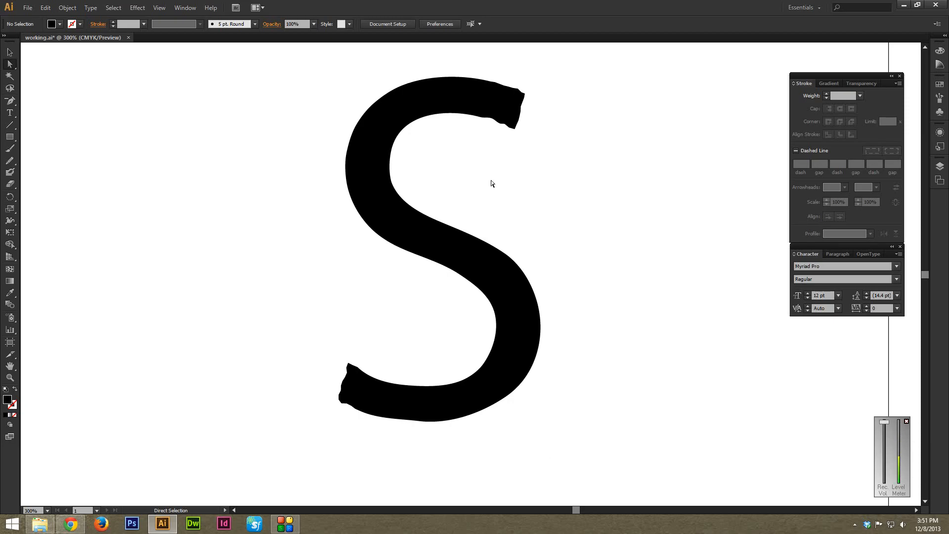
pyautogui.moveTo(482, 191)
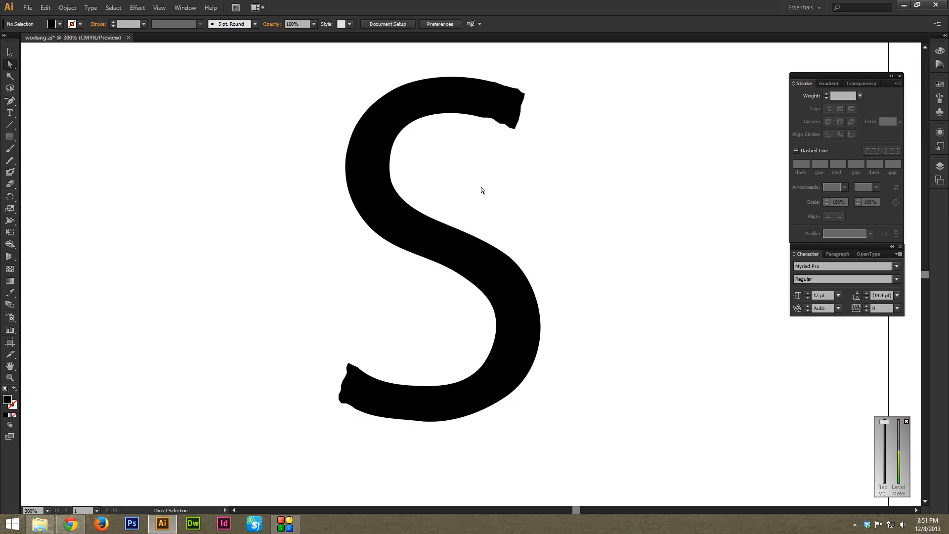
pyautogui.moveTo(460, 184)
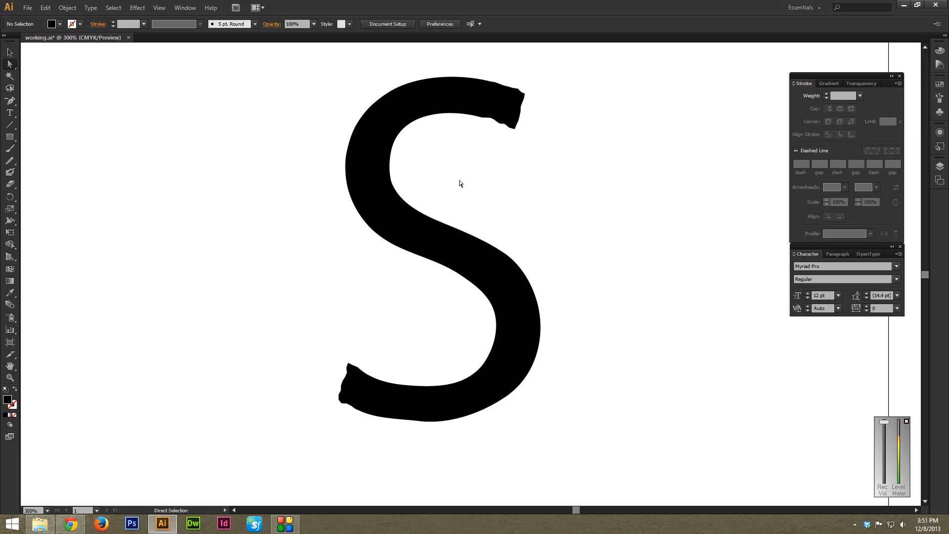